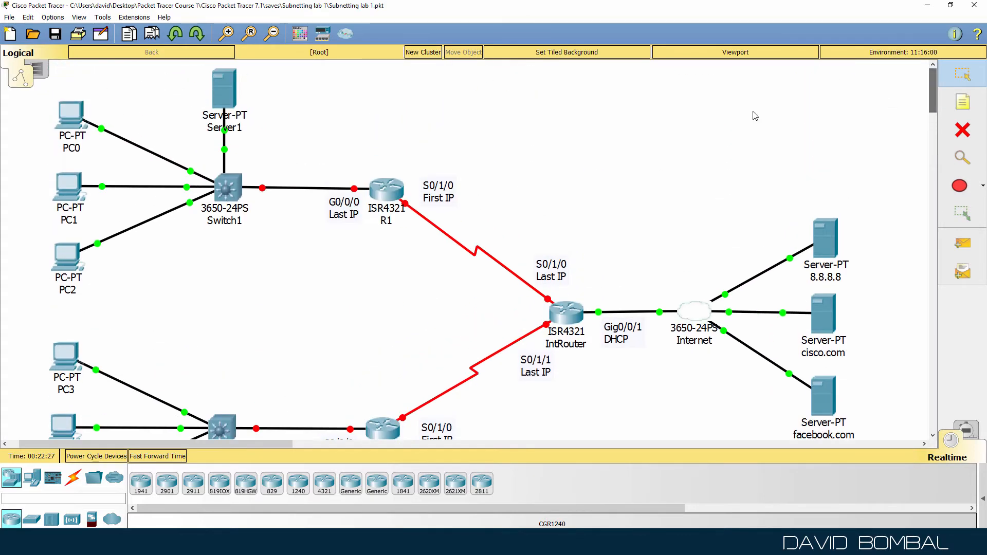
pyautogui.moveTo(281, 180)
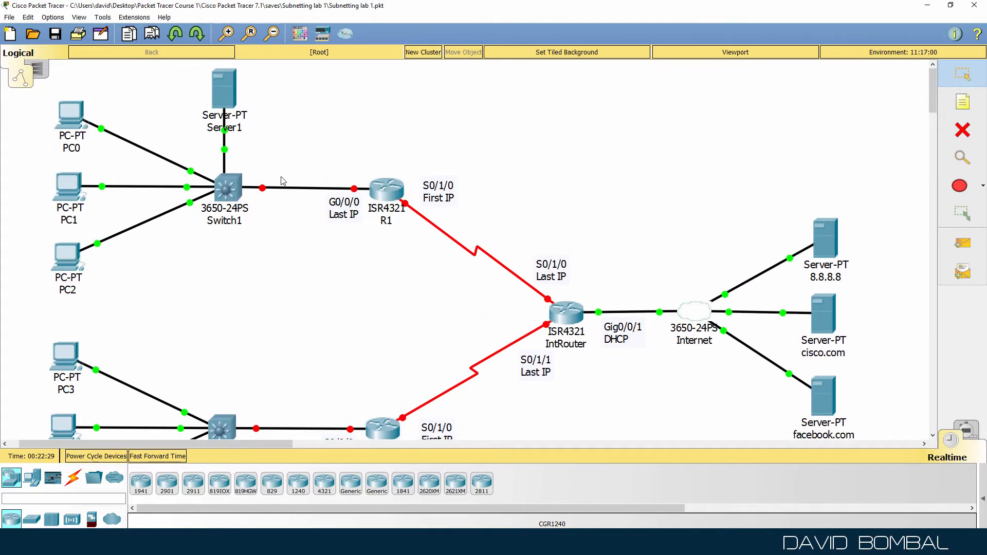
pyautogui.moveTo(500, 241)
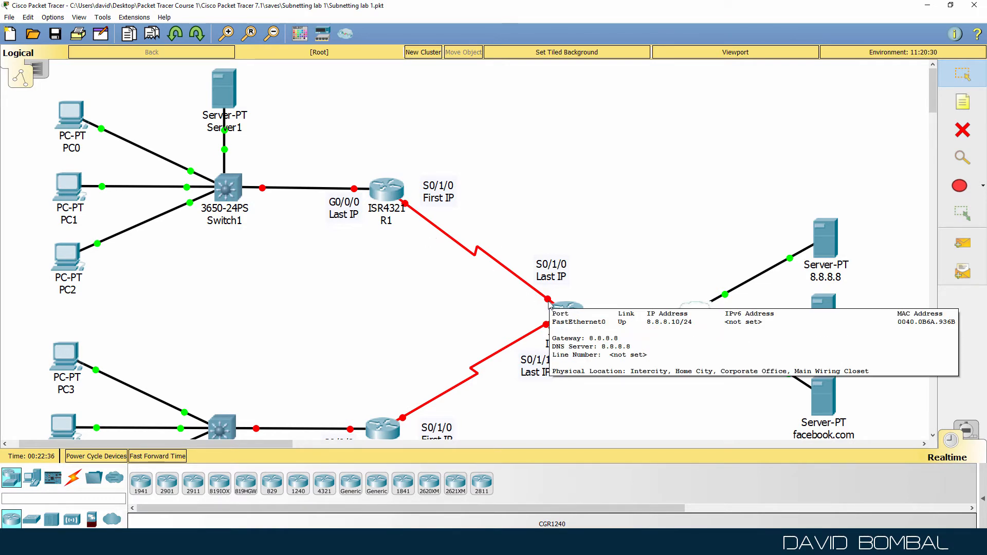
pyautogui.scroll(-3)
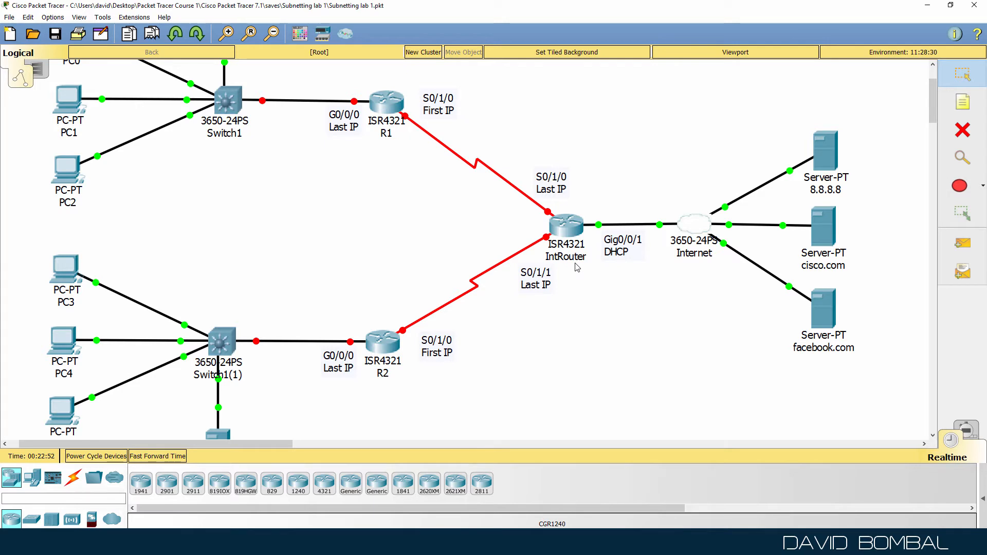
pyautogui.scroll(3)
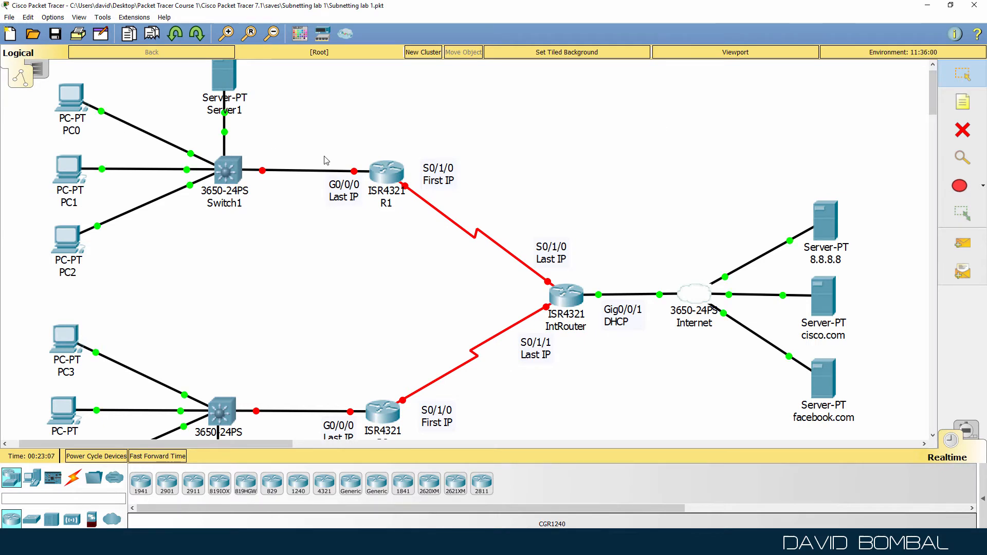
pyautogui.moveTo(485, 209)
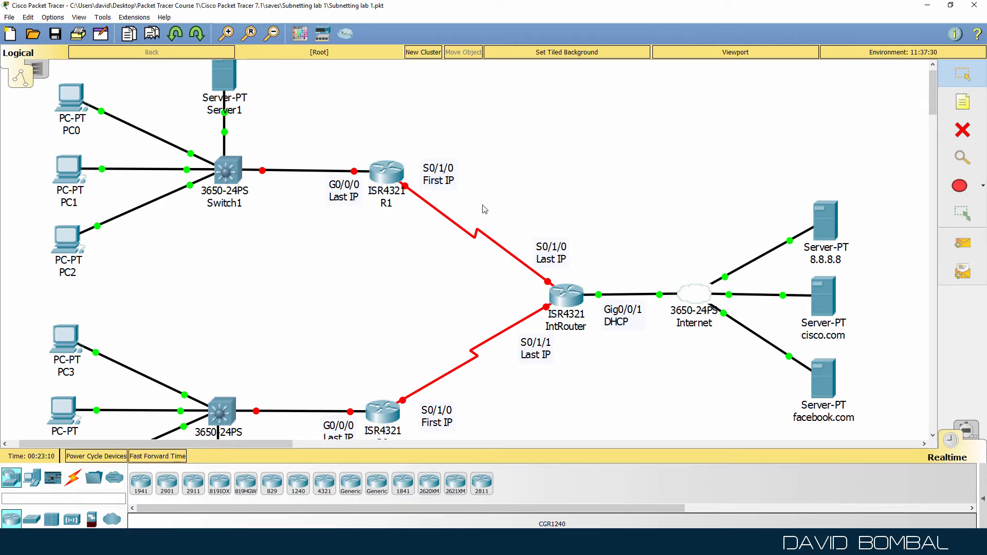
pyautogui.moveTo(527, 384)
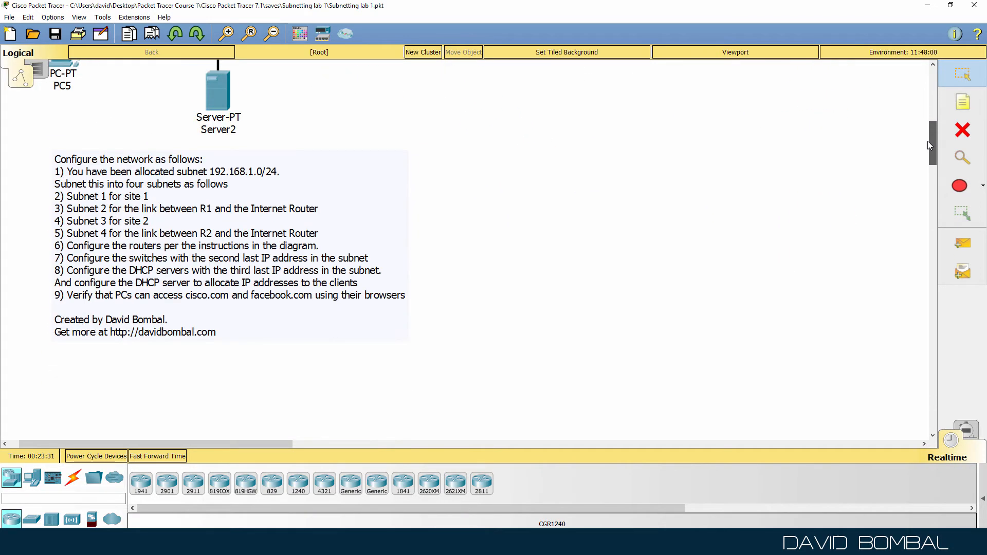
pyautogui.scroll(3)
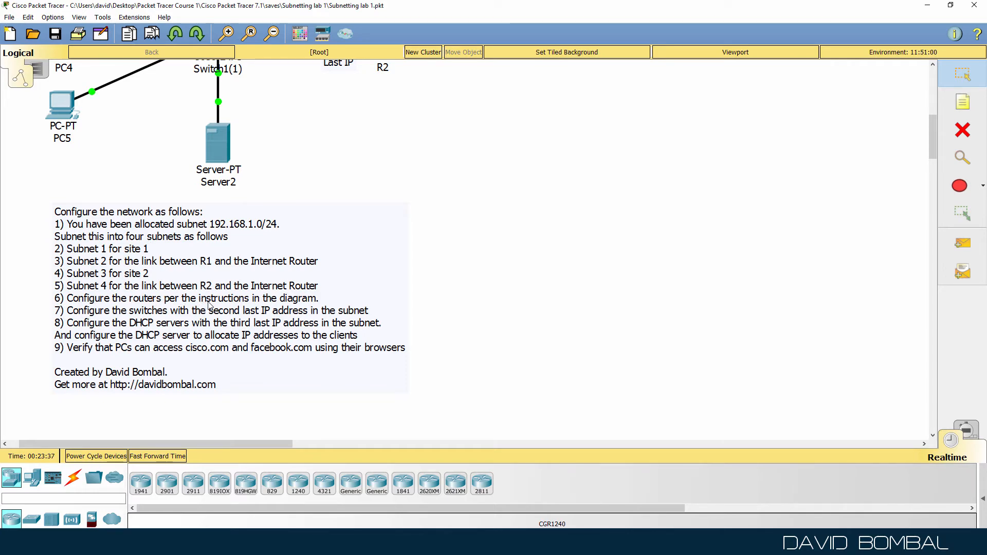
pyautogui.scroll(3)
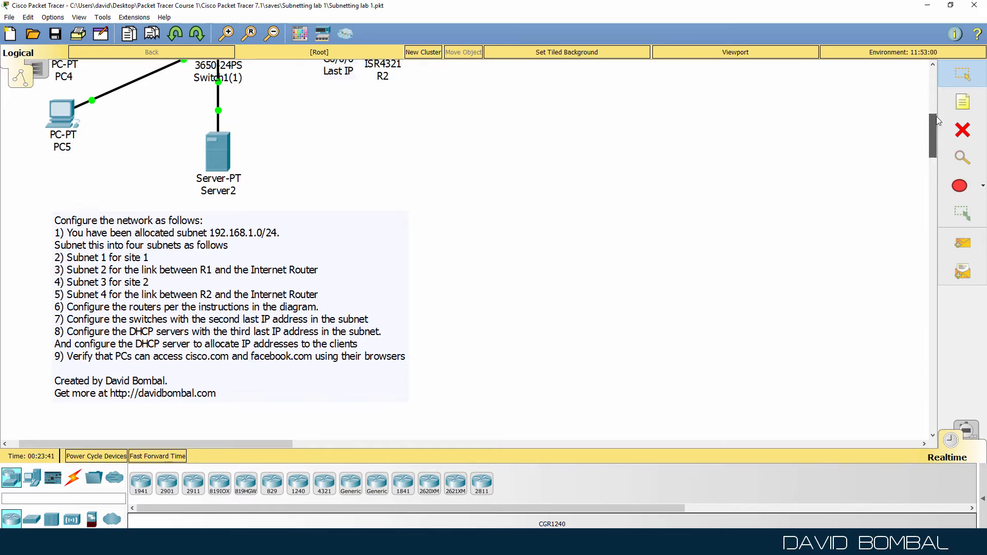
pyautogui.scroll(3)
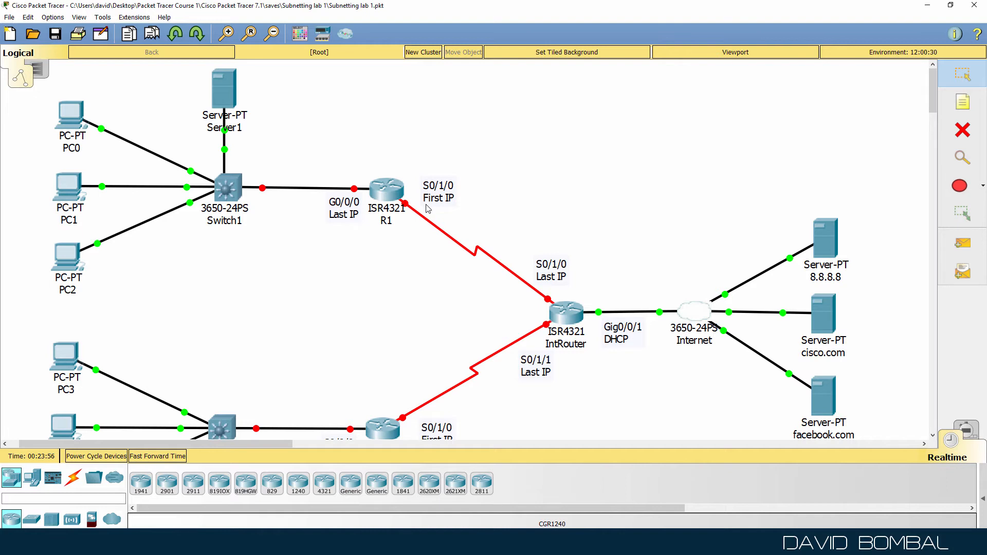
pyautogui.moveTo(471, 244)
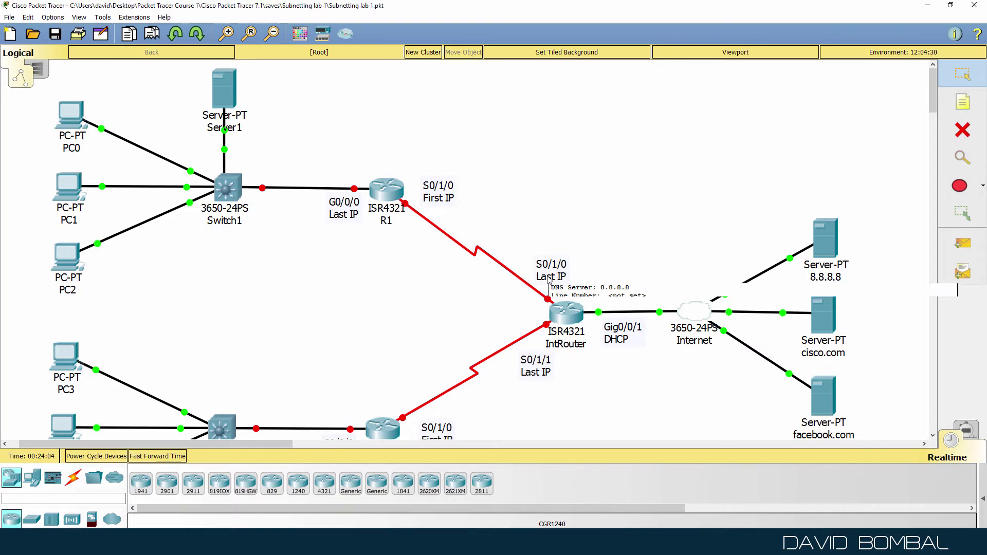
pyautogui.moveTo(540, 347)
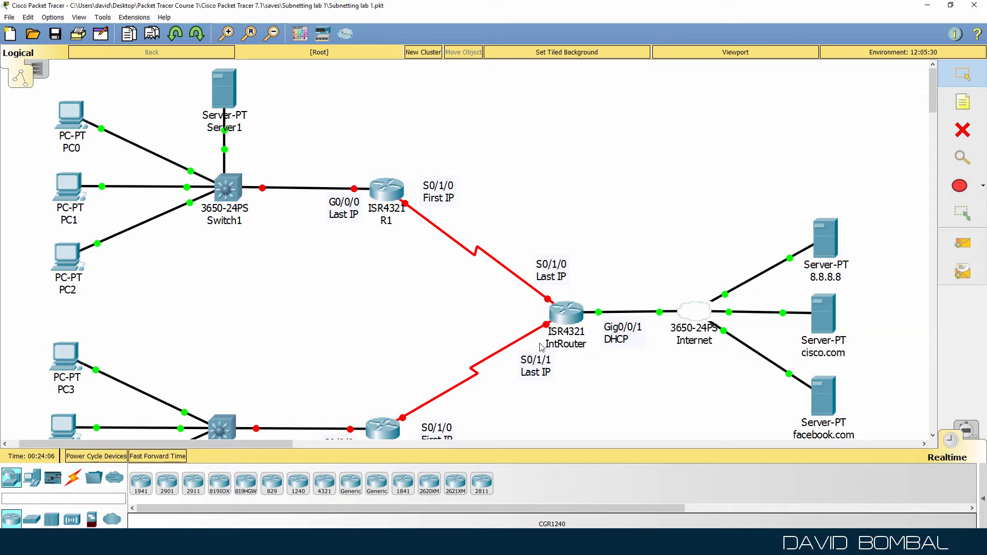
pyautogui.scroll(-3)
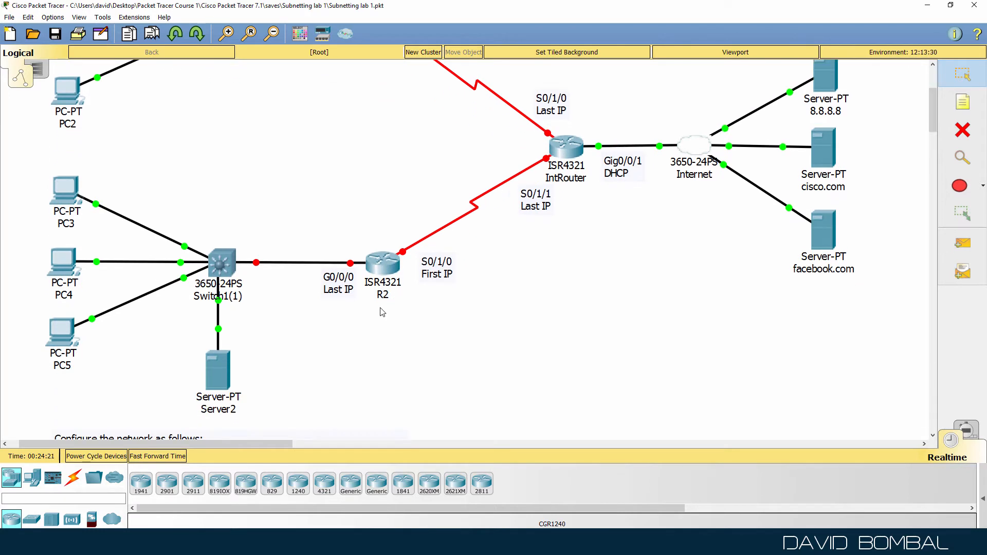
pyautogui.moveTo(334, 314)
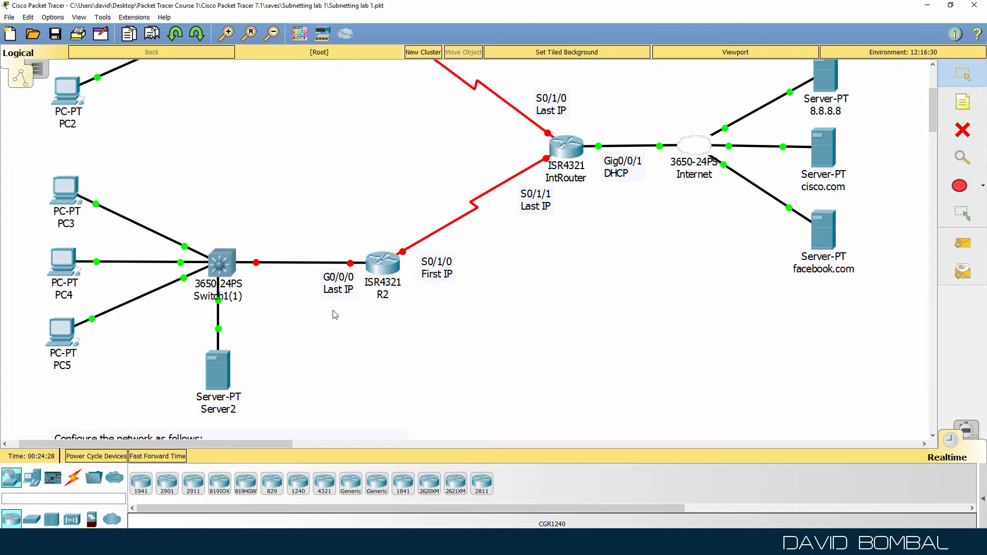
pyautogui.moveTo(449, 283)
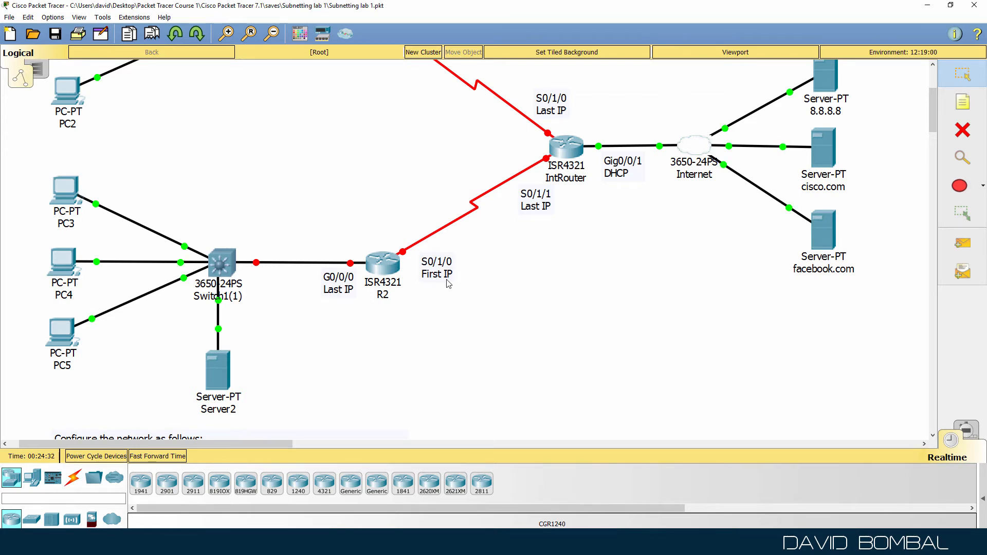
pyautogui.scroll(-3)
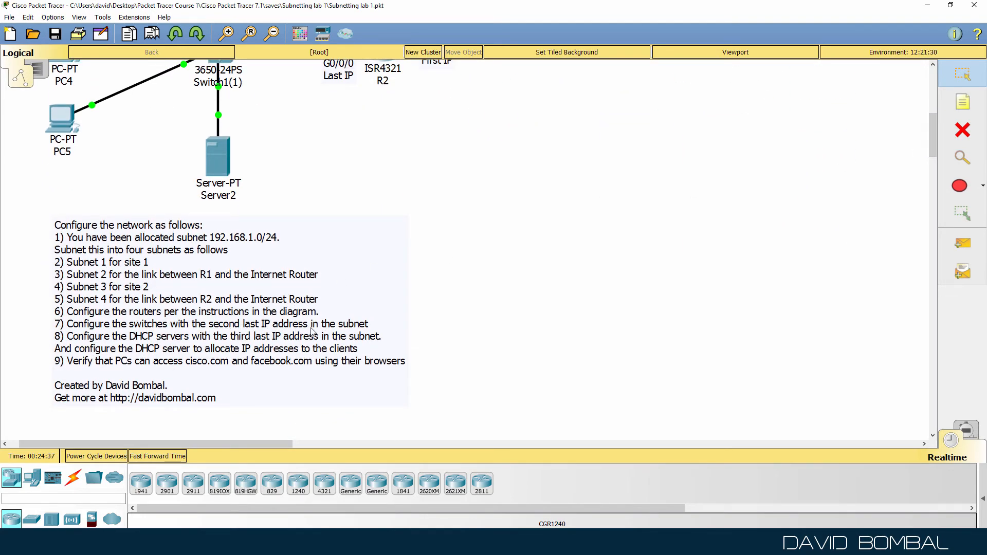
pyautogui.moveTo(193, 343)
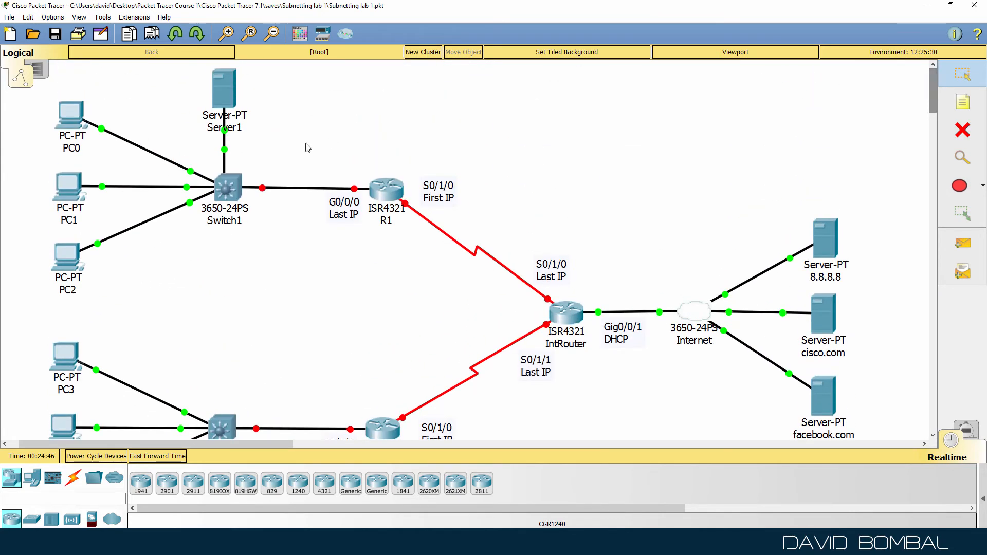
pyautogui.moveTo(370, 187)
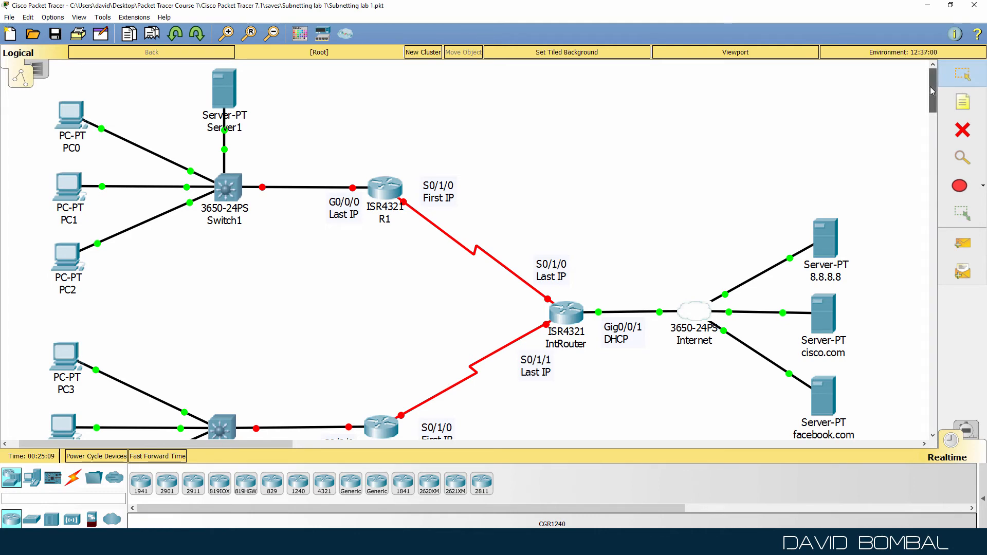
pyautogui.scroll(-3)
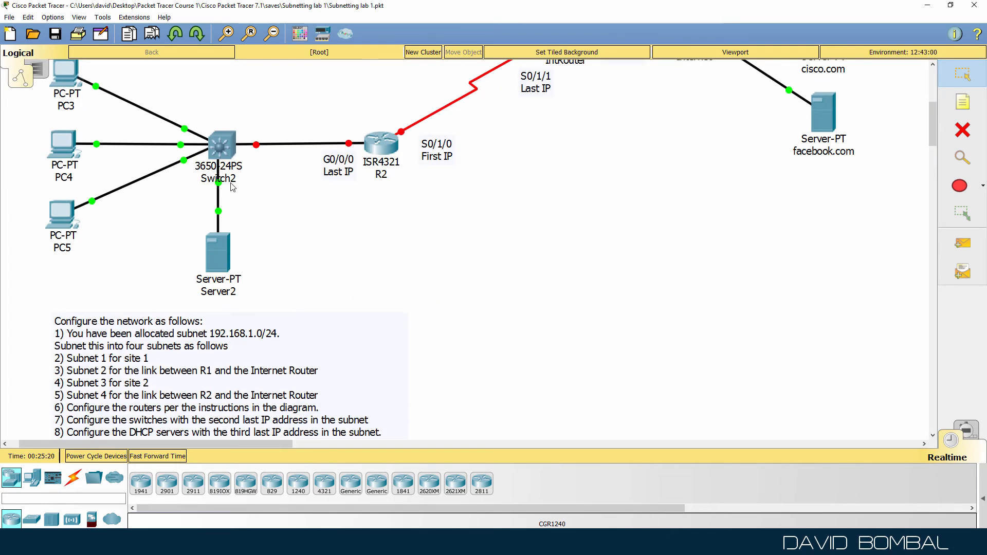
pyautogui.moveTo(239, 262)
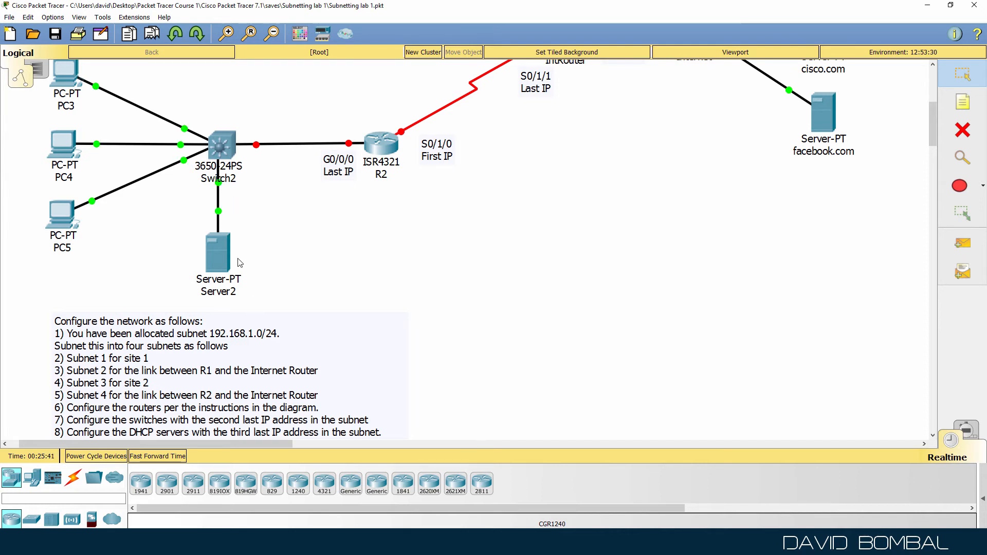
pyautogui.scroll(-3)
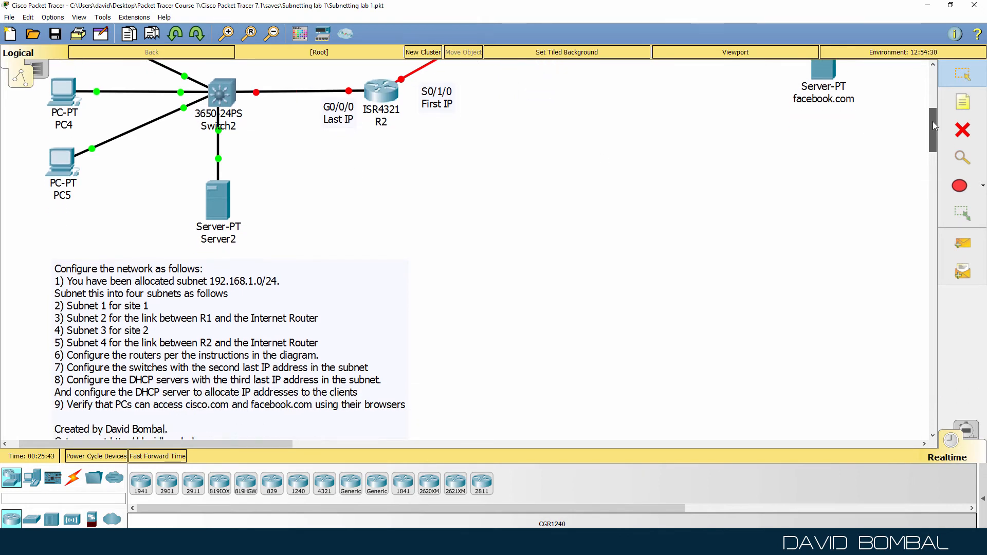
pyautogui.scroll(-3)
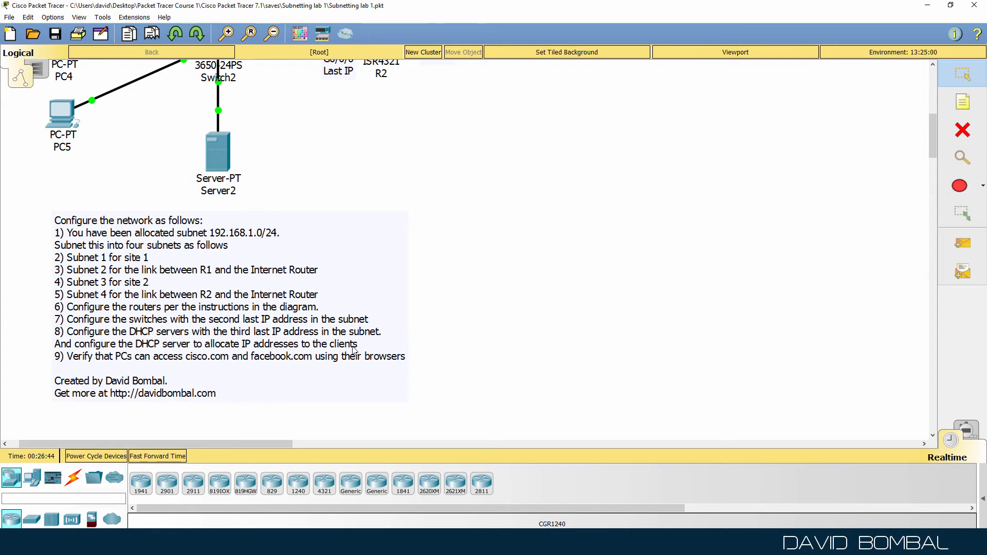
pyautogui.moveTo(874, 140)
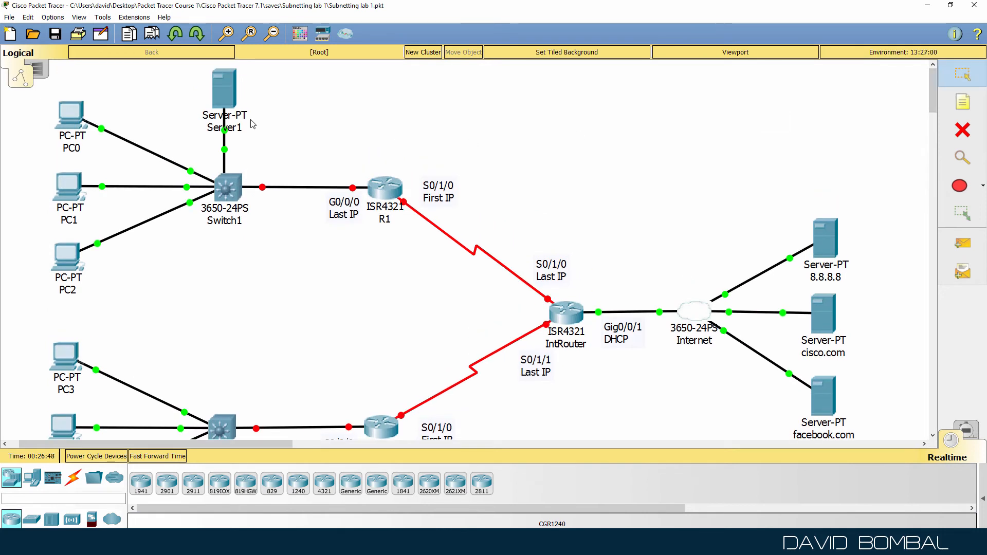
pyautogui.moveTo(45, 135)
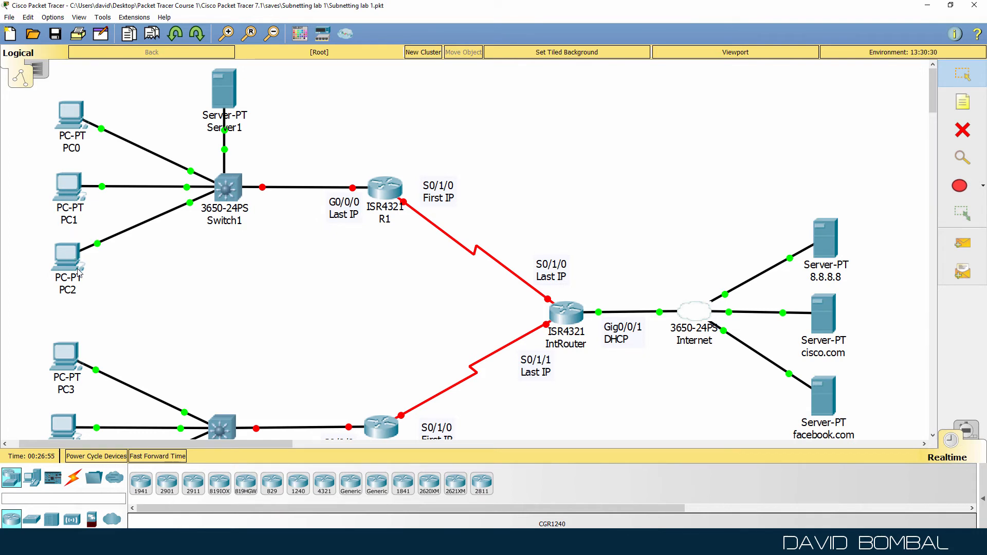
pyautogui.moveTo(274, 233)
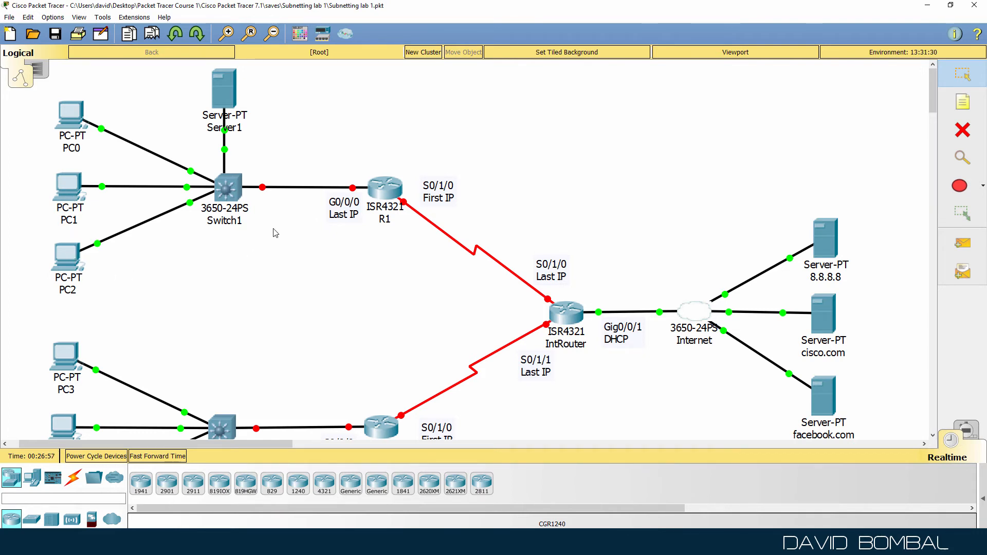
pyautogui.scroll(-3)
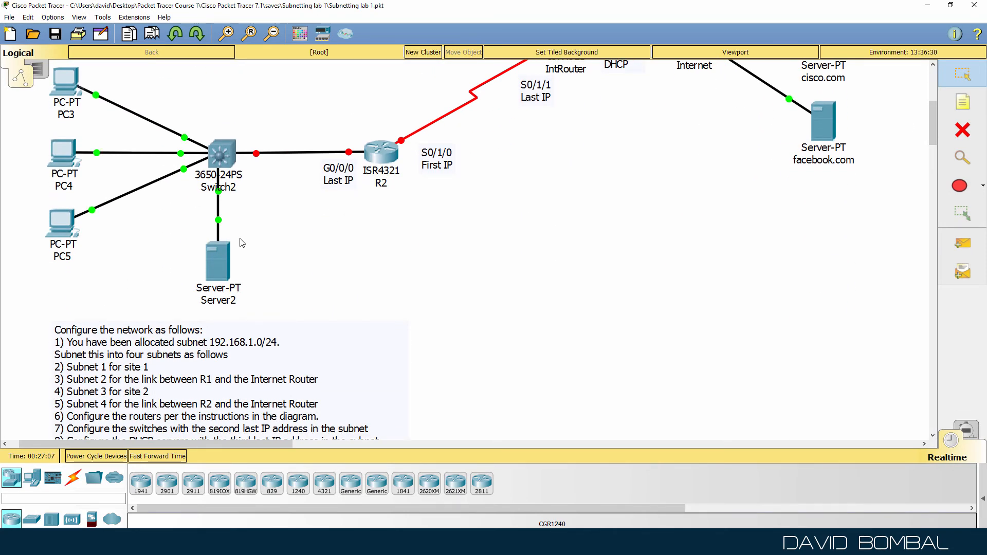
pyautogui.moveTo(89, 264)
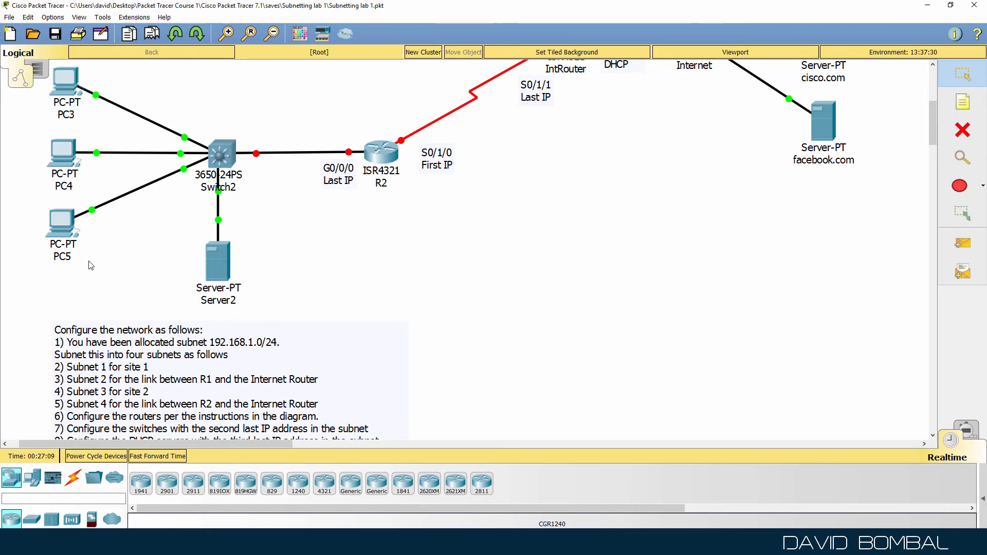
pyautogui.scroll(-3)
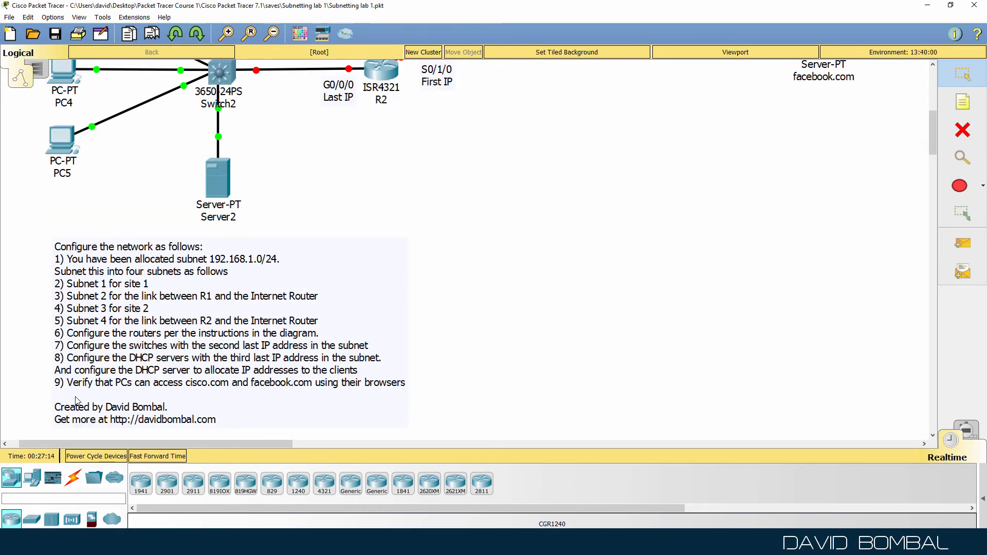
pyautogui.moveTo(176, 393)
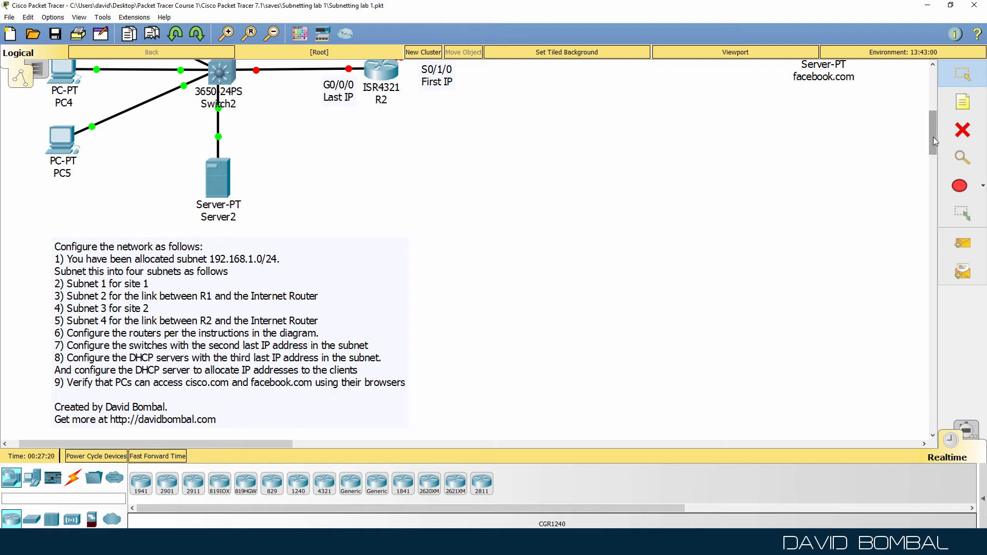
pyautogui.scroll(3)
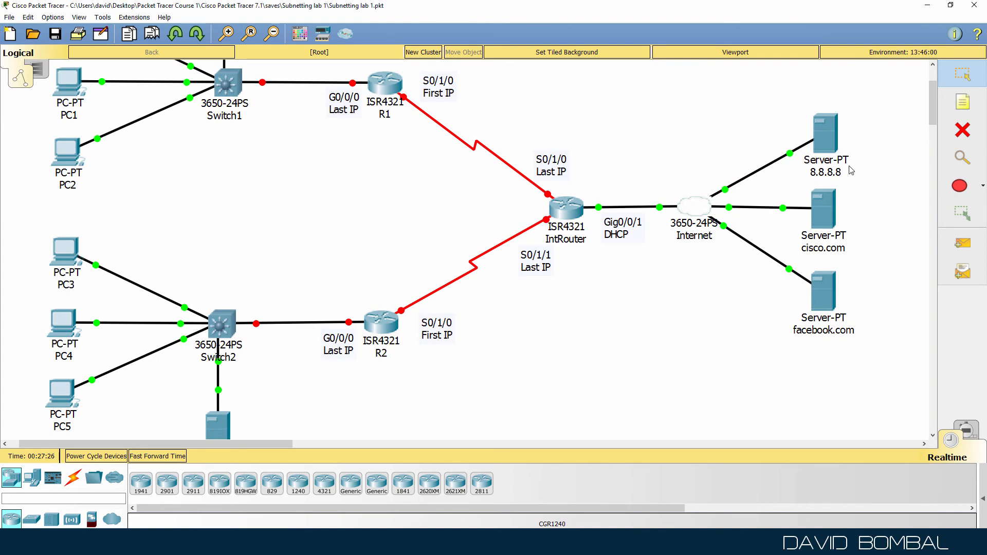
pyautogui.doubleClick(824, 129)
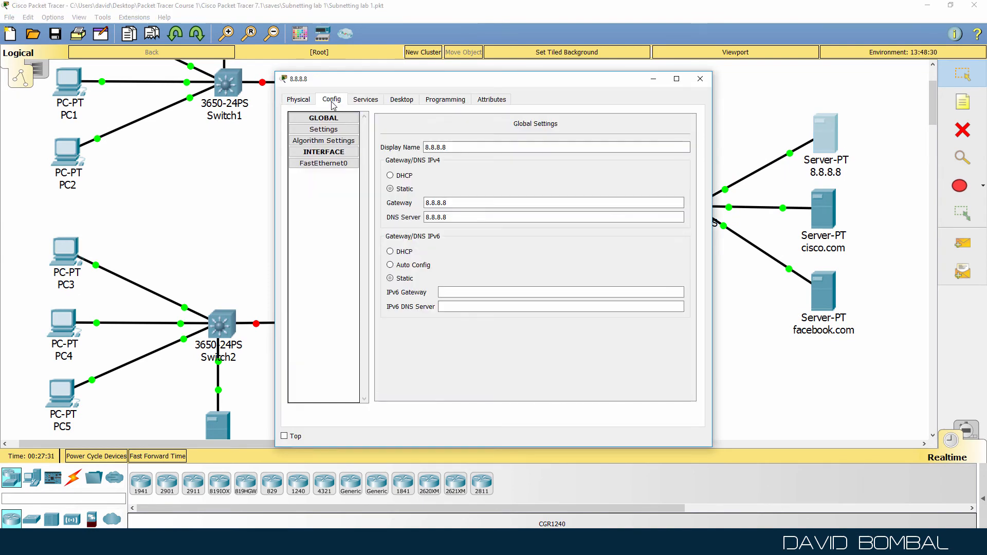
pyautogui.click(365, 99)
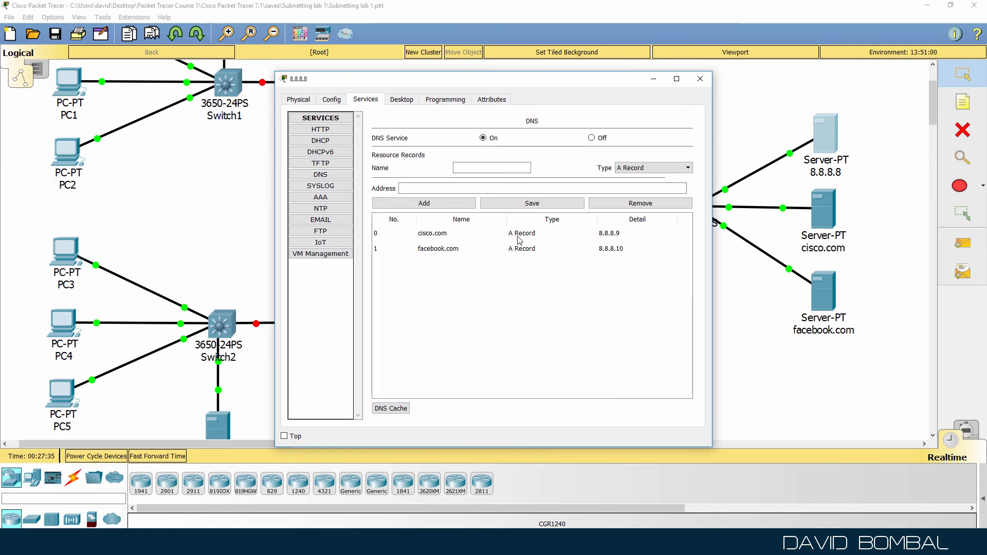
pyautogui.click(432, 233)
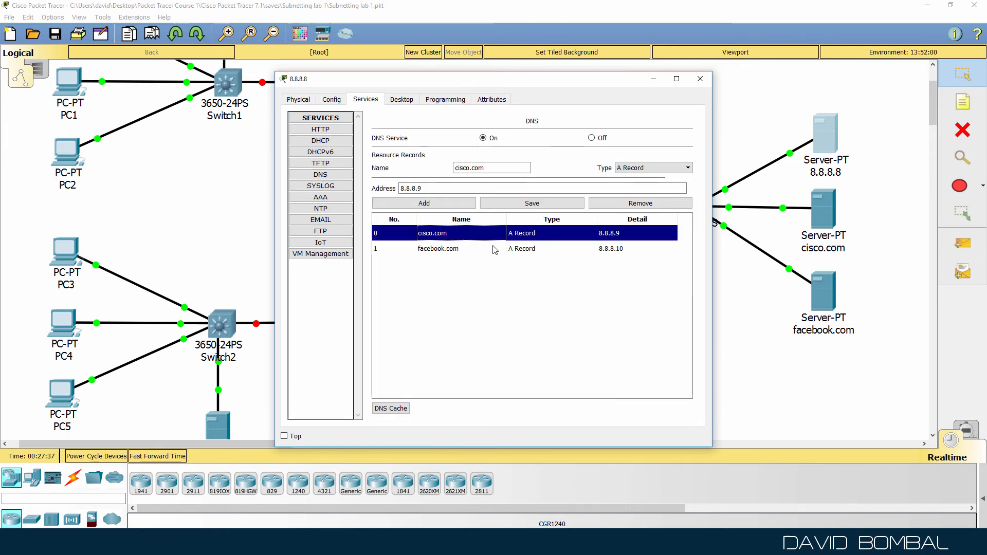
pyautogui.moveTo(482, 244)
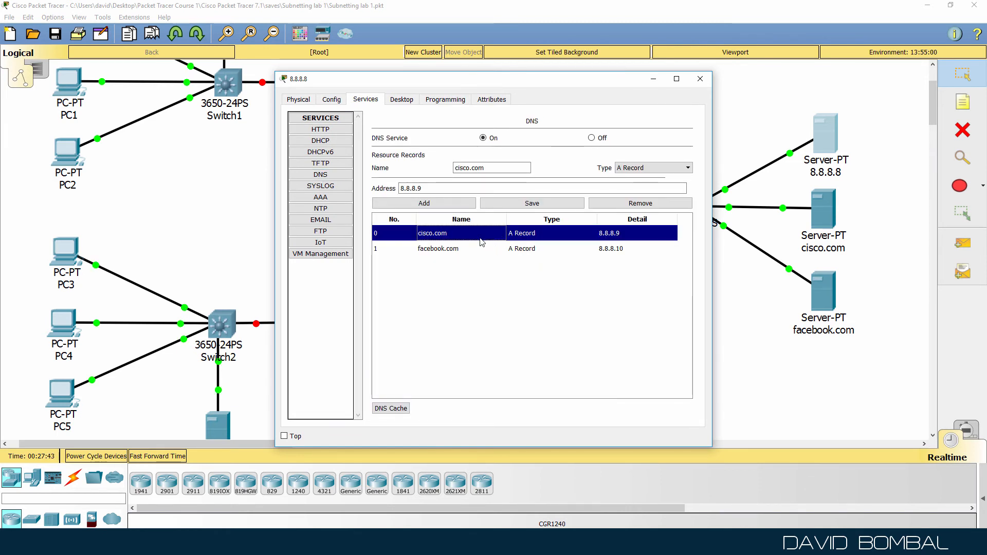
pyautogui.click(438, 248)
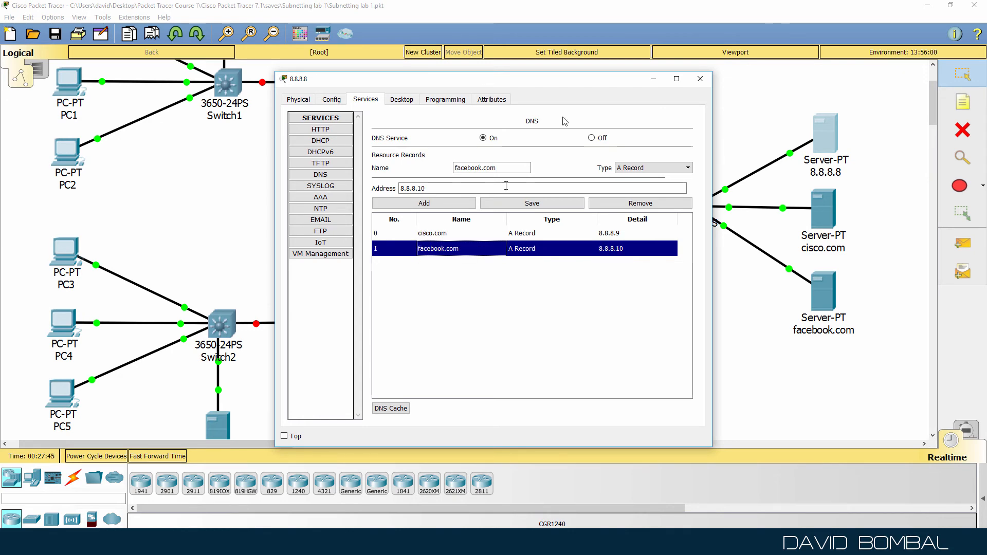
pyautogui.click(699, 78)
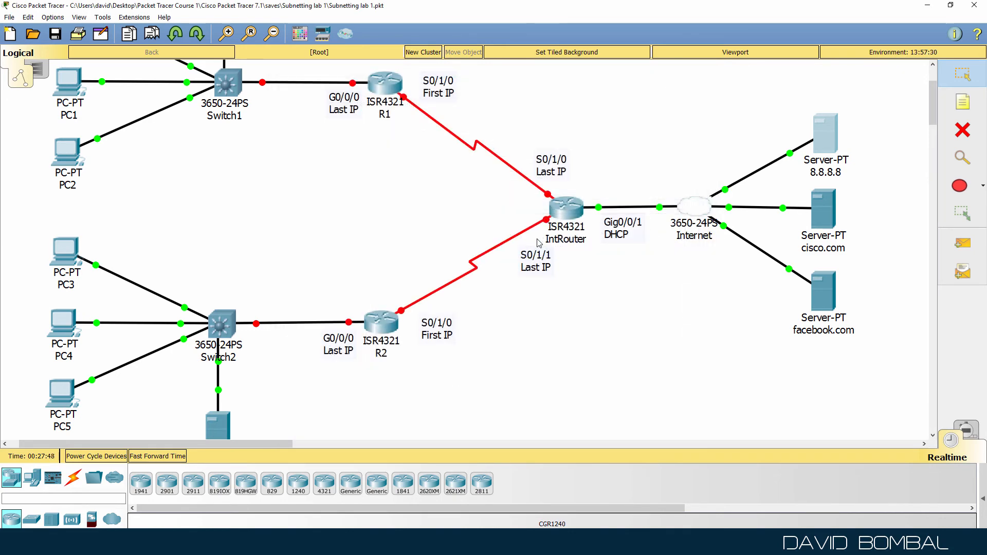